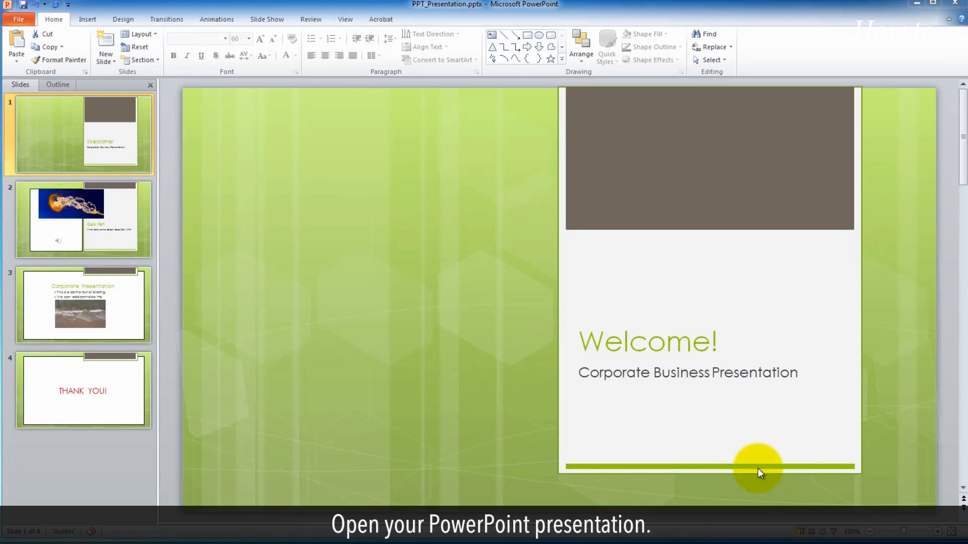
mouse_move(710, 466)
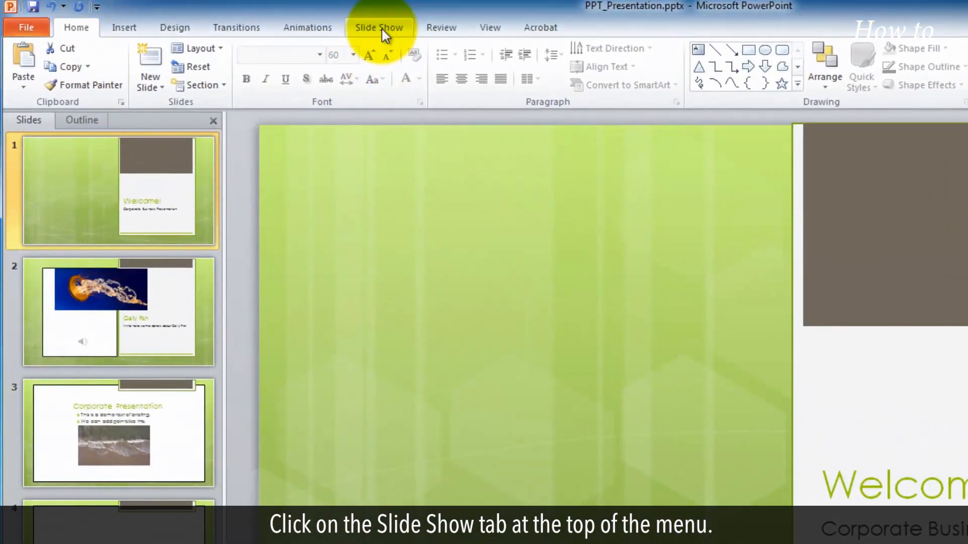
- Show the Record Slide Show options on the Slide Show tab
click(379, 27)
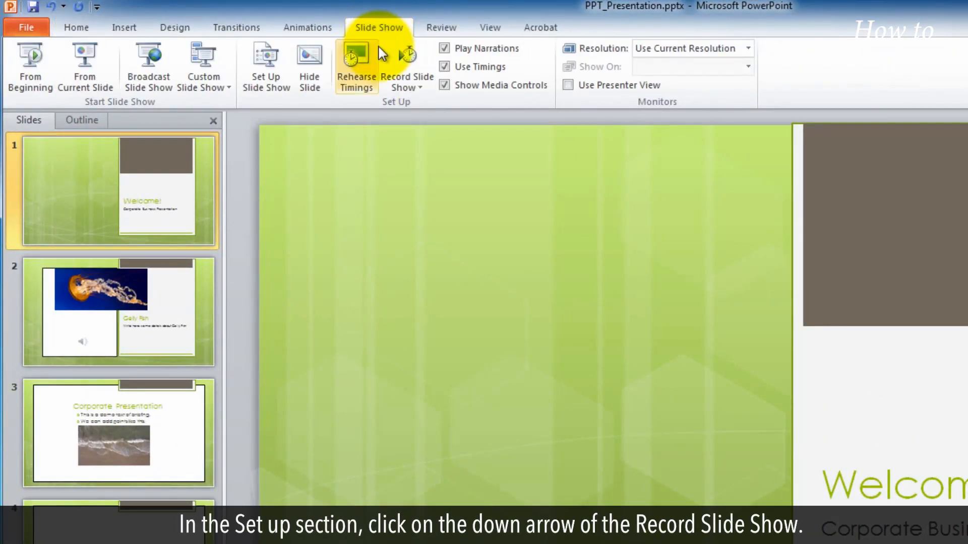
click(407, 86)
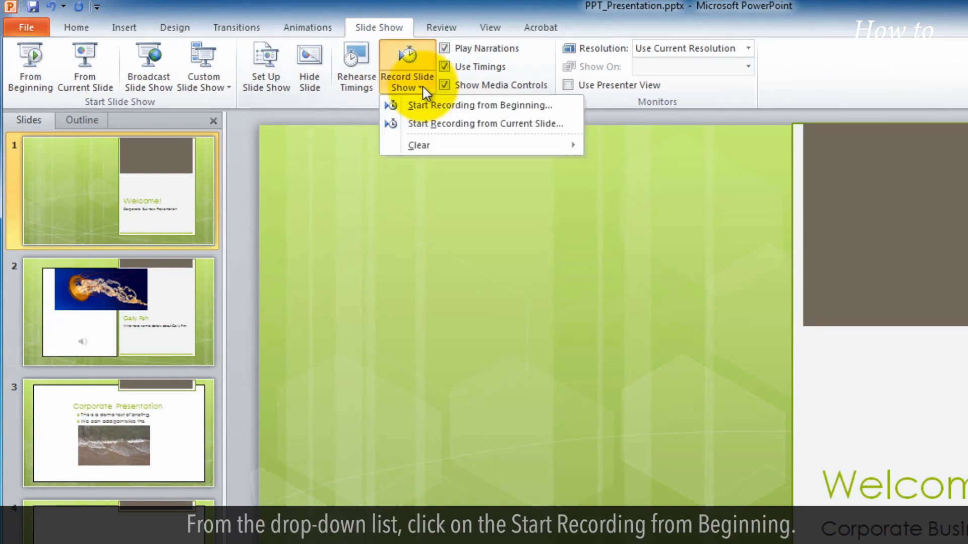
mouse_move(438, 114)
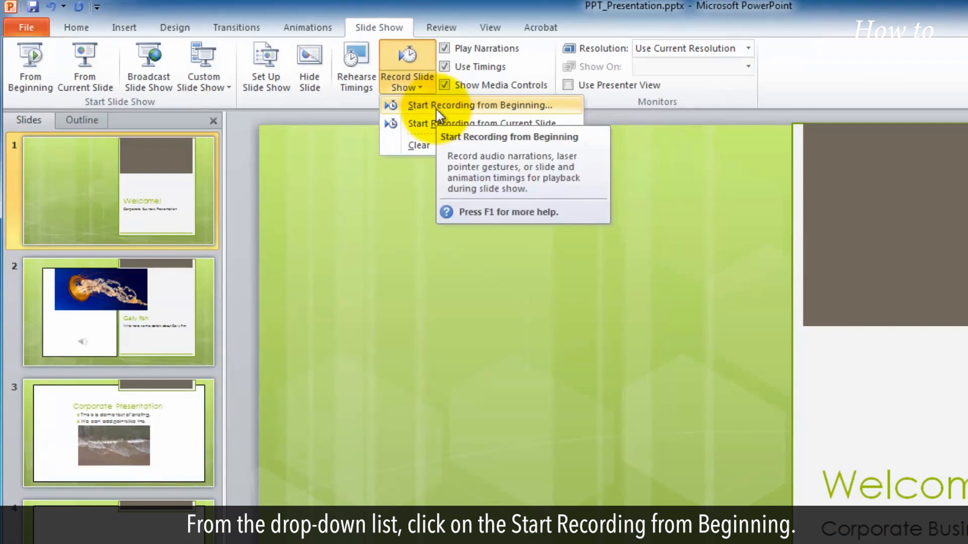
- Record slide and animation timings from the first slide, then end the recording
click(481, 105)
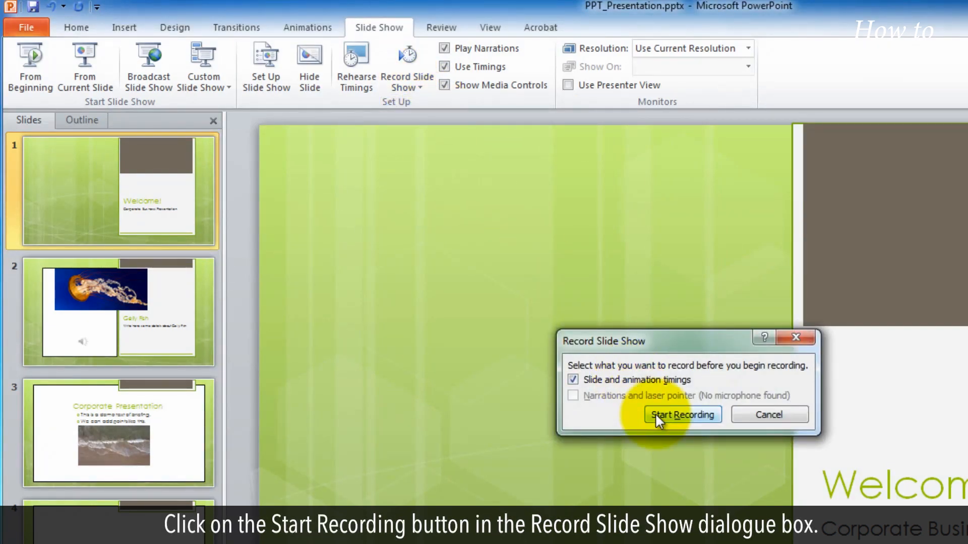
click(681, 414)
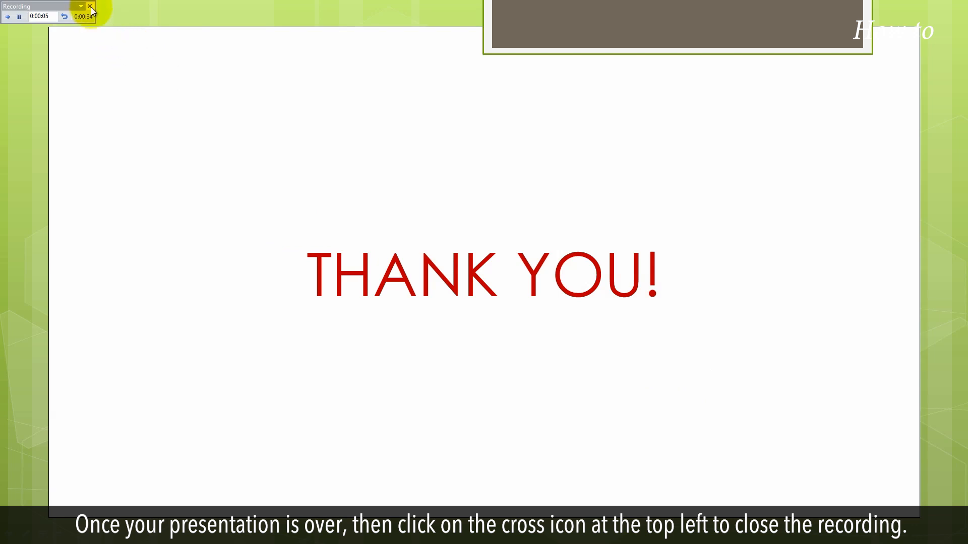
click(89, 6)
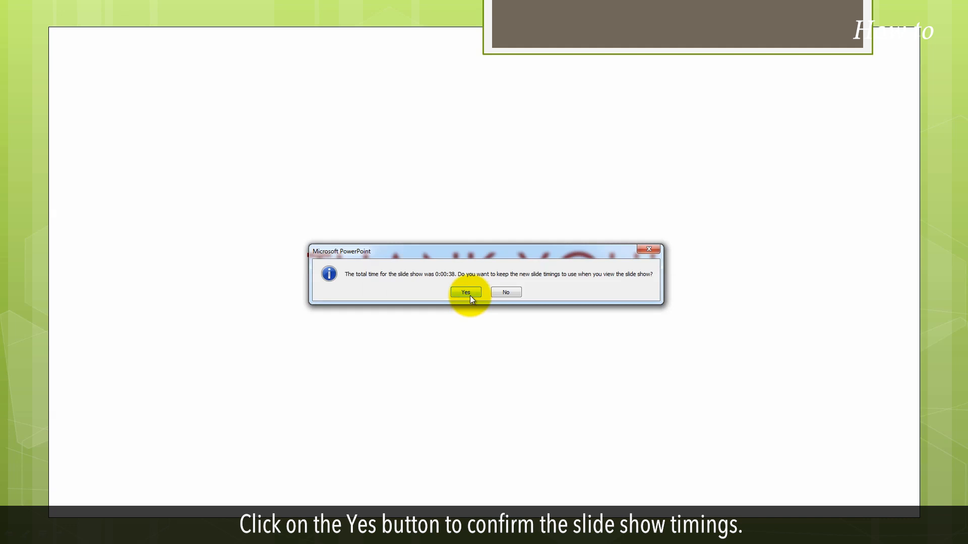
- Keep the 0:00:38 slide timings and begin Save As for the presentation
click(465, 292)
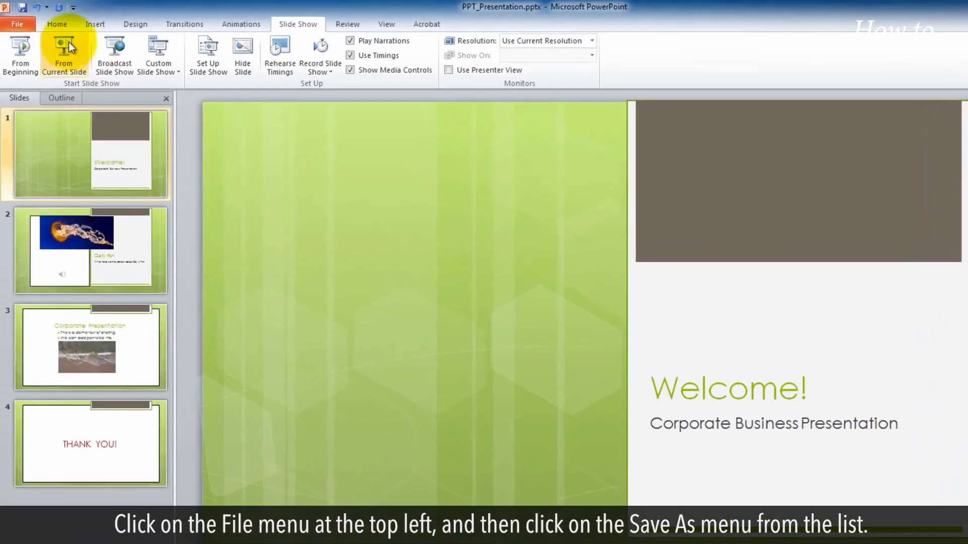
click(17, 24)
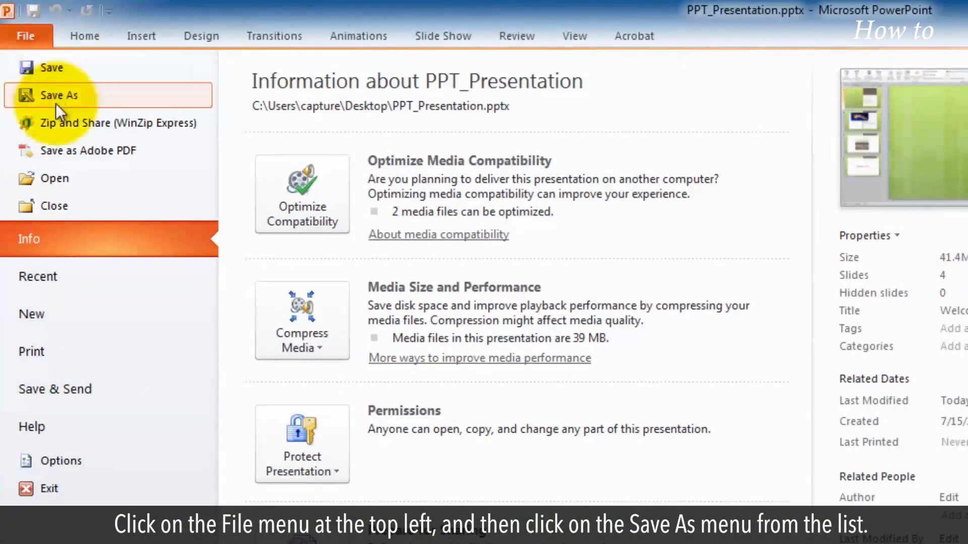
click(60, 95)
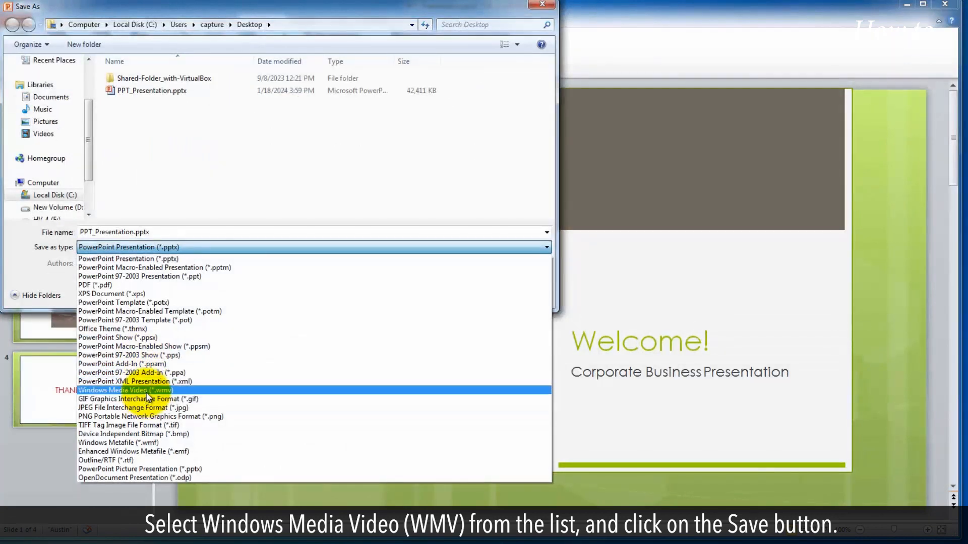
- Save the presentation to the Desktop as Windows Media Video PPT_Presentation.wmv
click(125, 390)
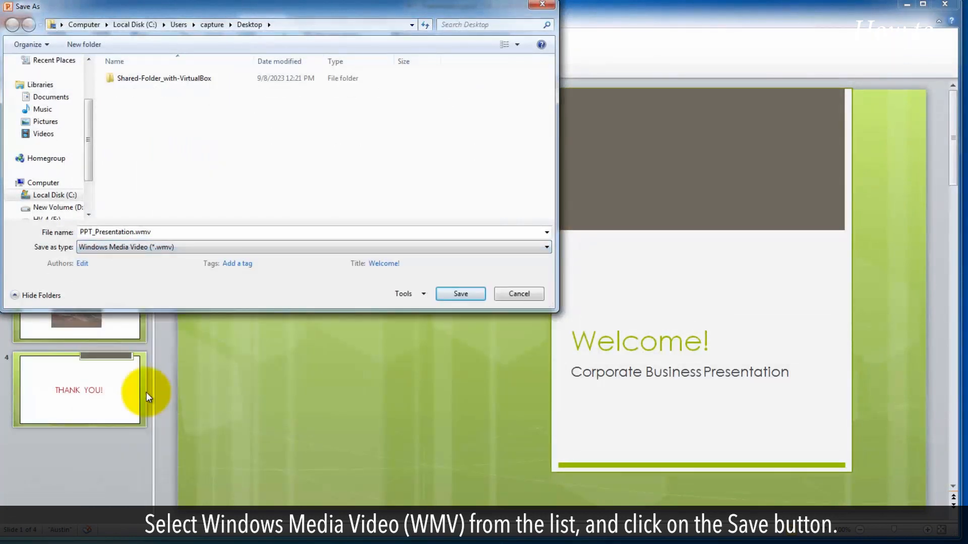
click(460, 294)
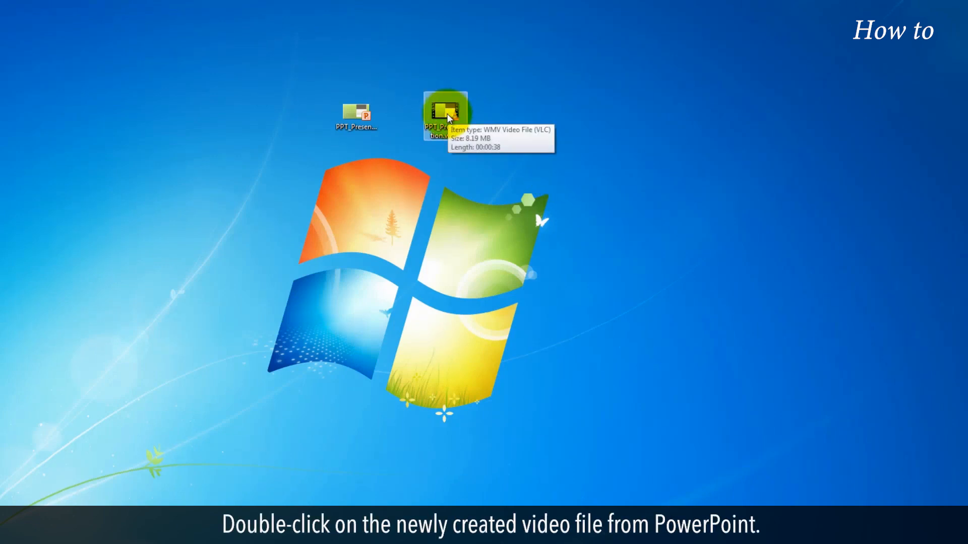
- Open PPT_Presentation.wmv from the desktop to play it in VLC
double_click(444, 118)
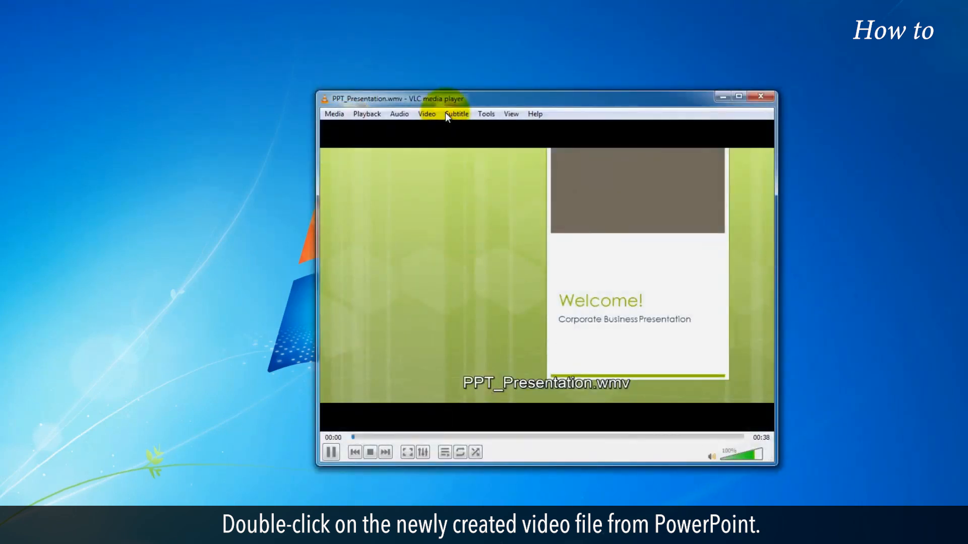